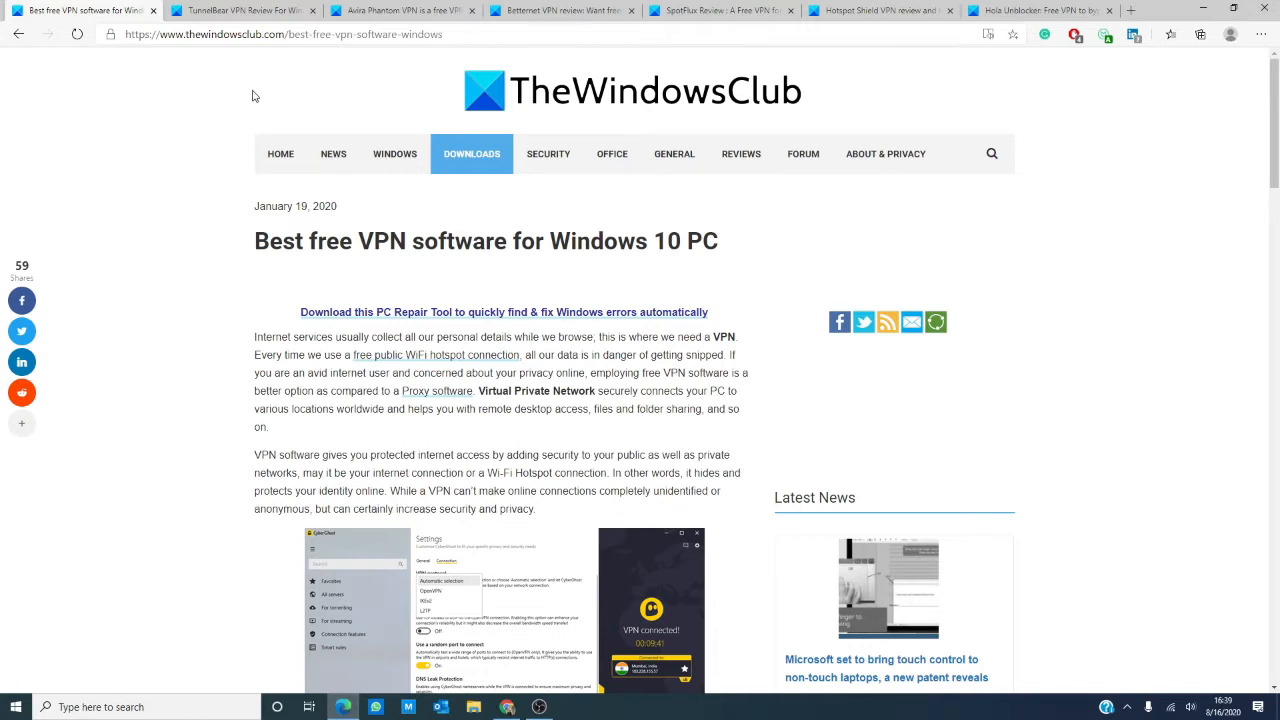
Step: Read through the TunnelBear VPN review, then move on to the Avira Phantom VPN article
left_click(240, 10)
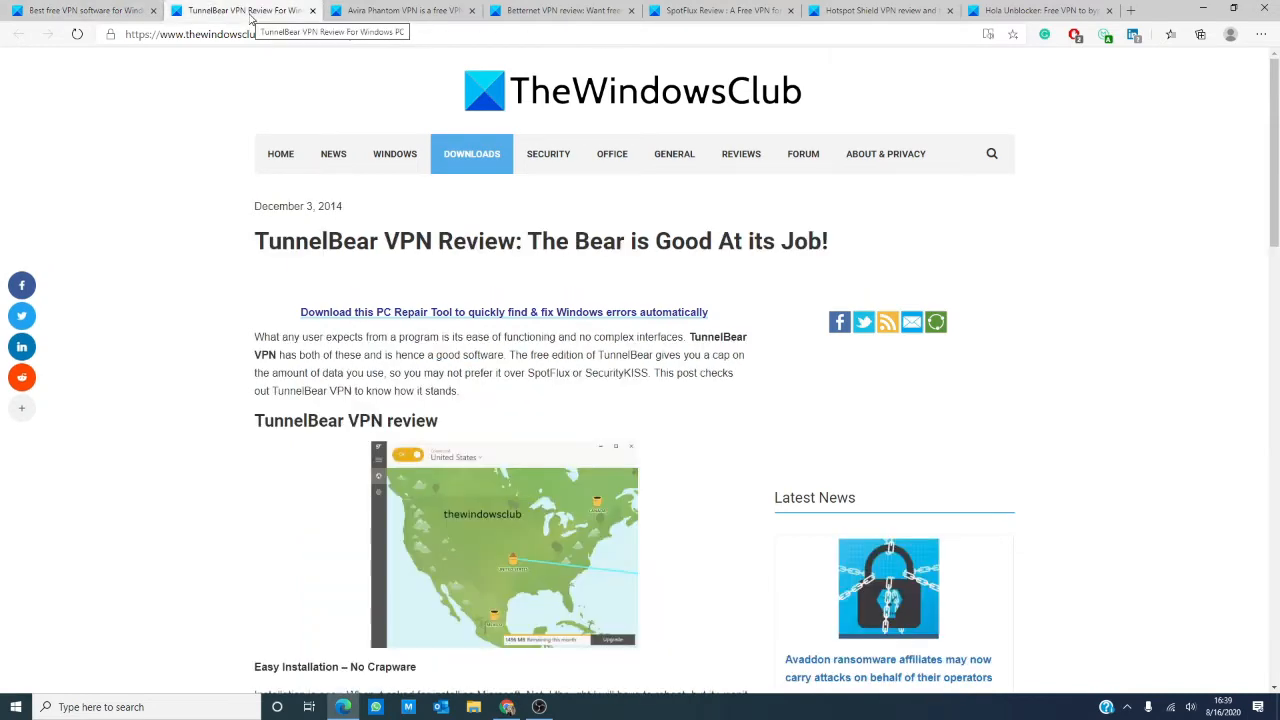
scroll("down", 3)
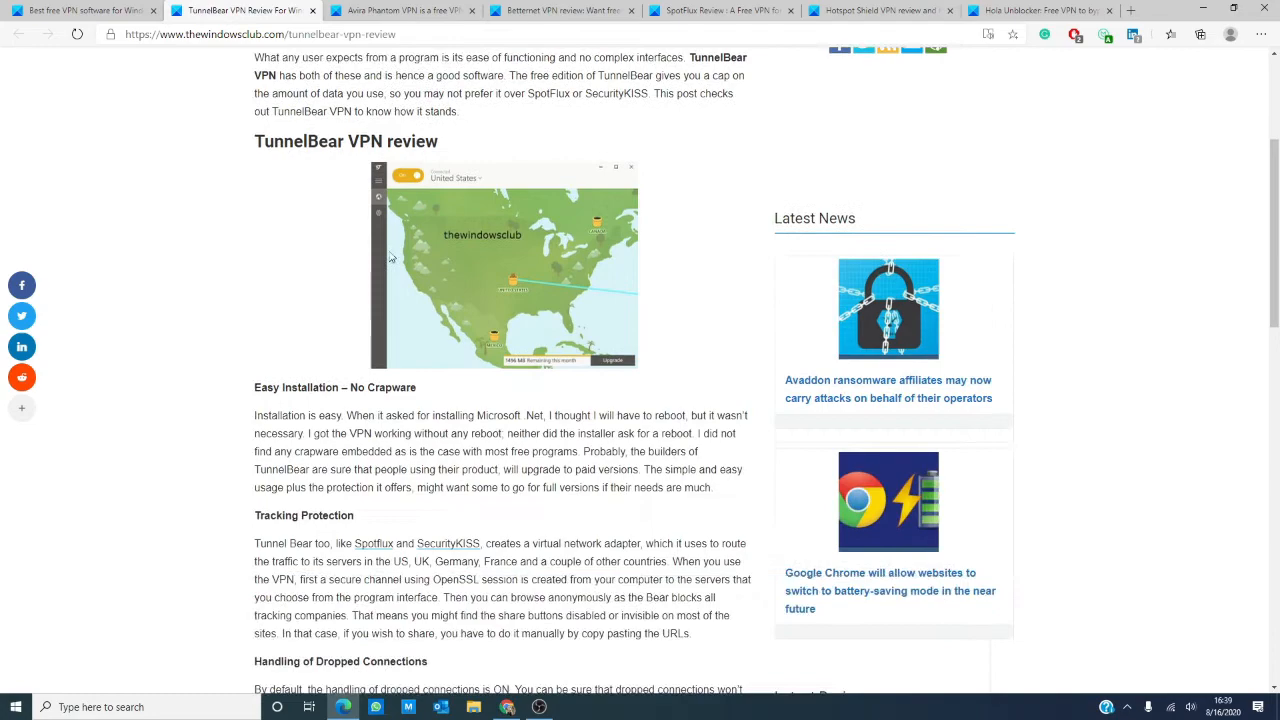
scroll("down", 3)
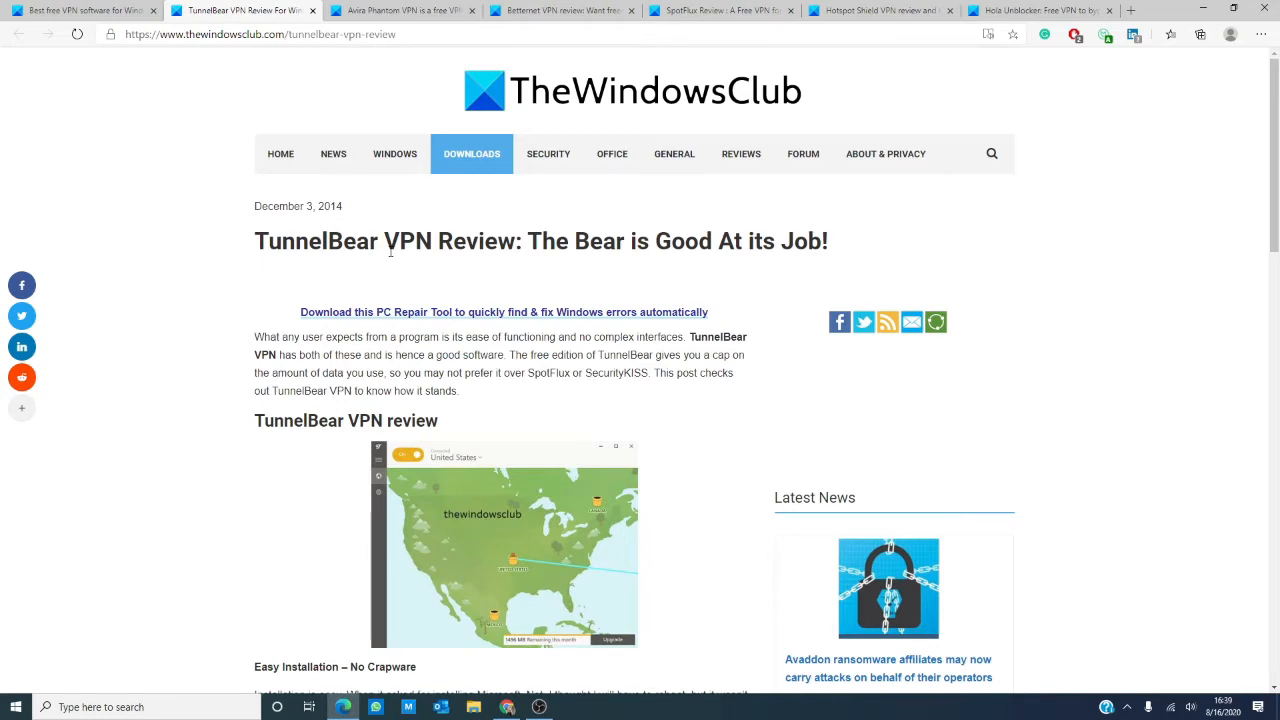
scroll("down", 3)
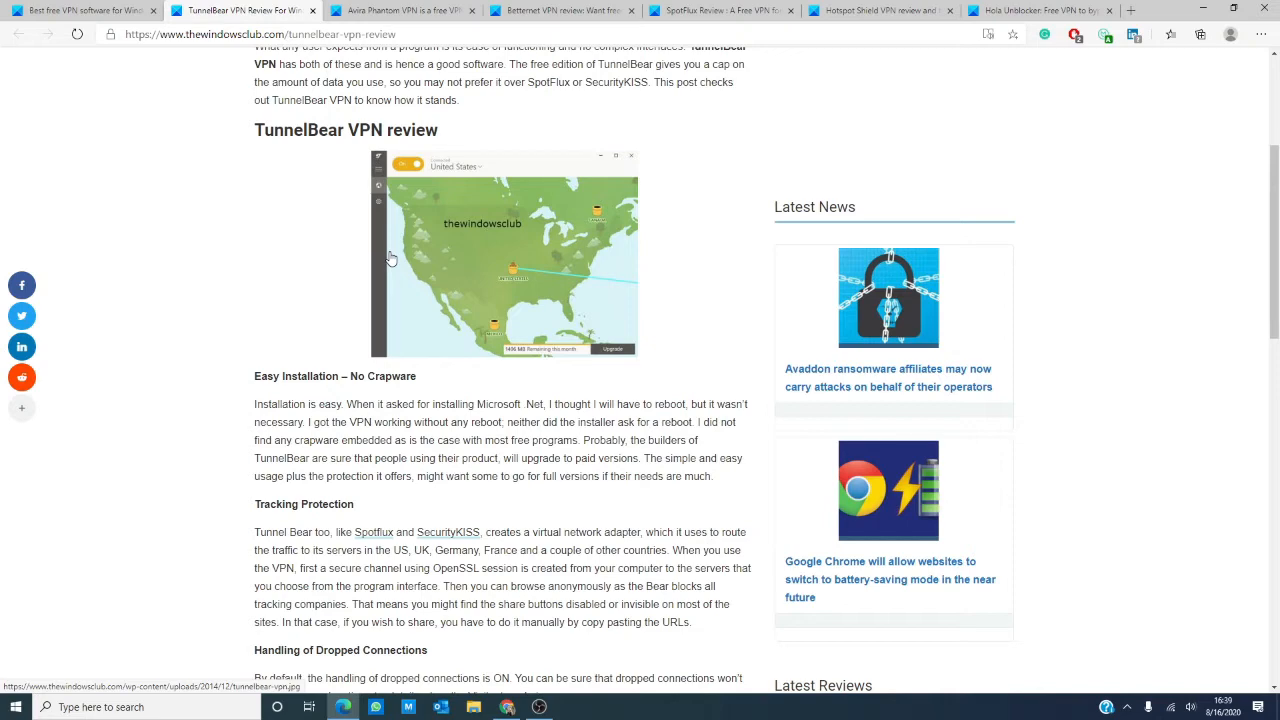
left_click(400, 10)
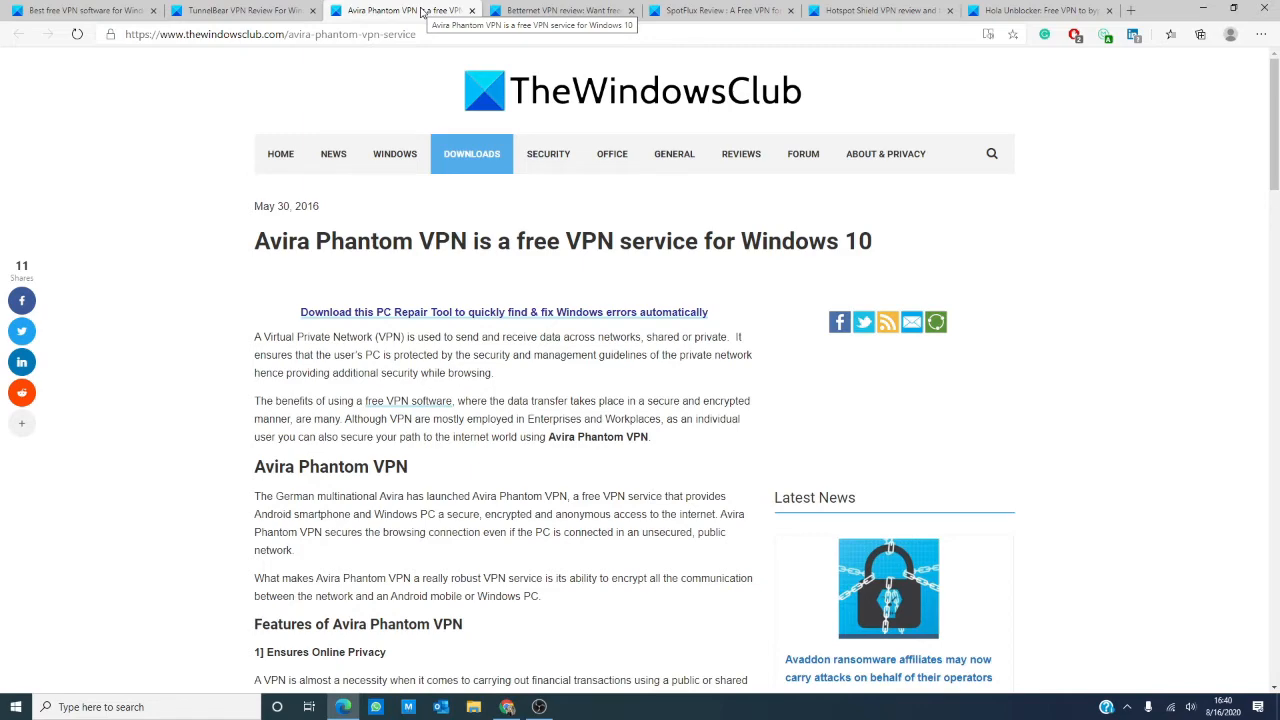
scroll("down", 3)
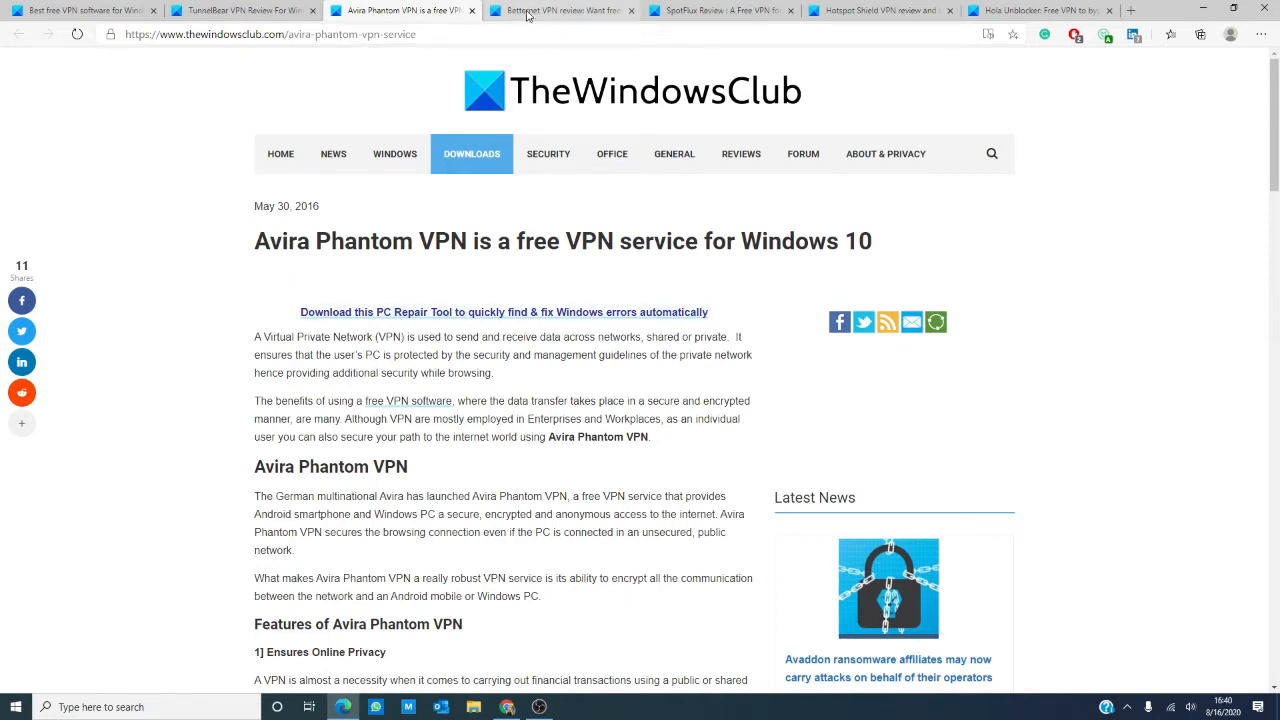
Step: Bring up the Betternet VPN review and scroll to its 'How to use Betternet' section
left_click(560, 10)
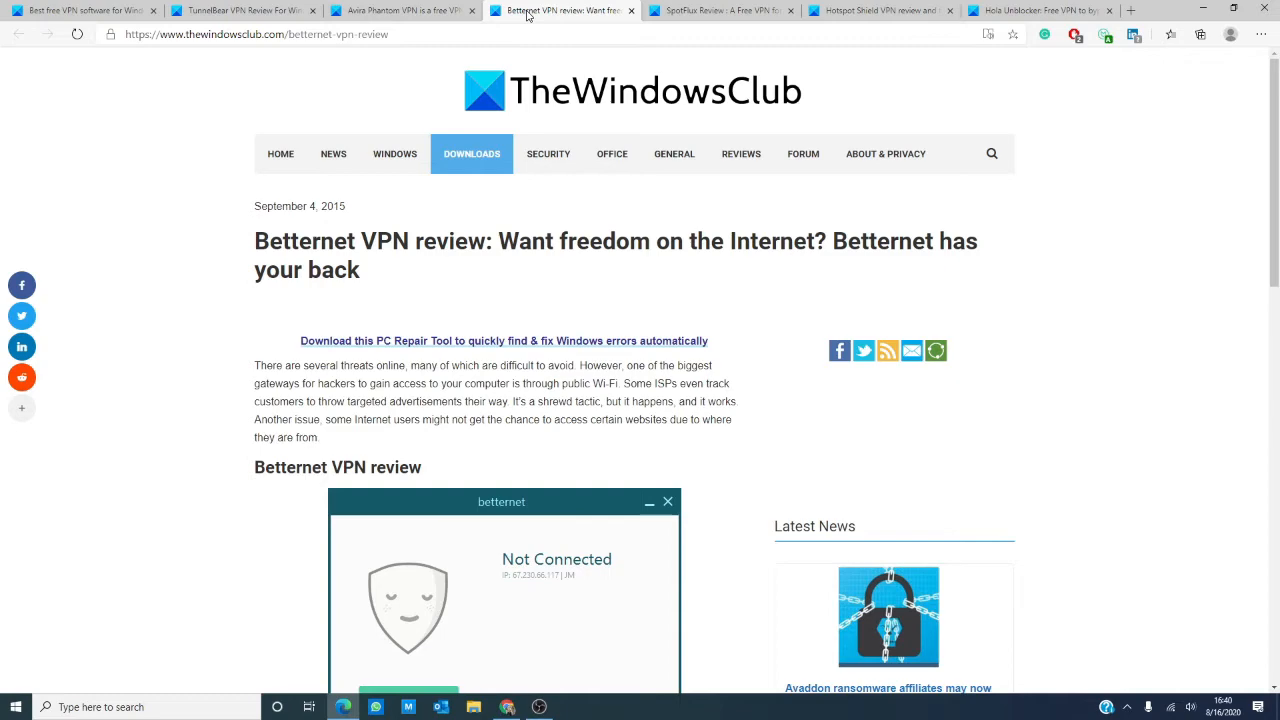
scroll("down", 3)
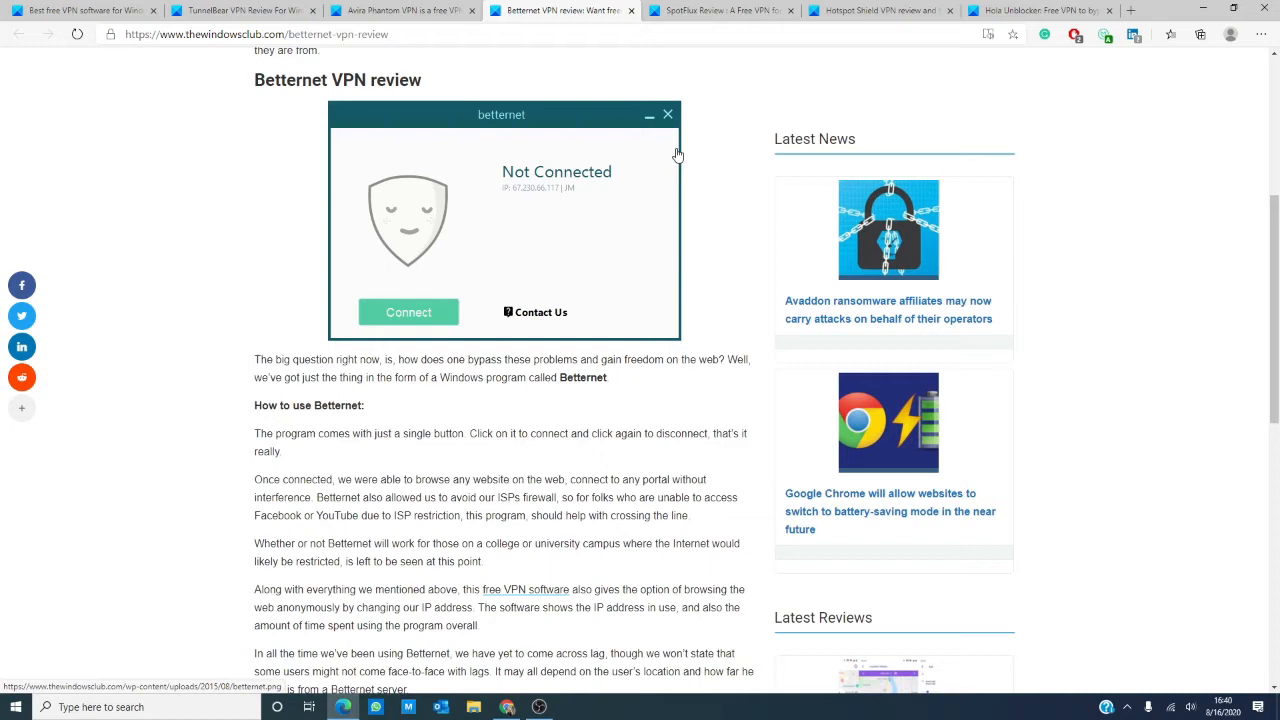
mouse_move(676, 160)
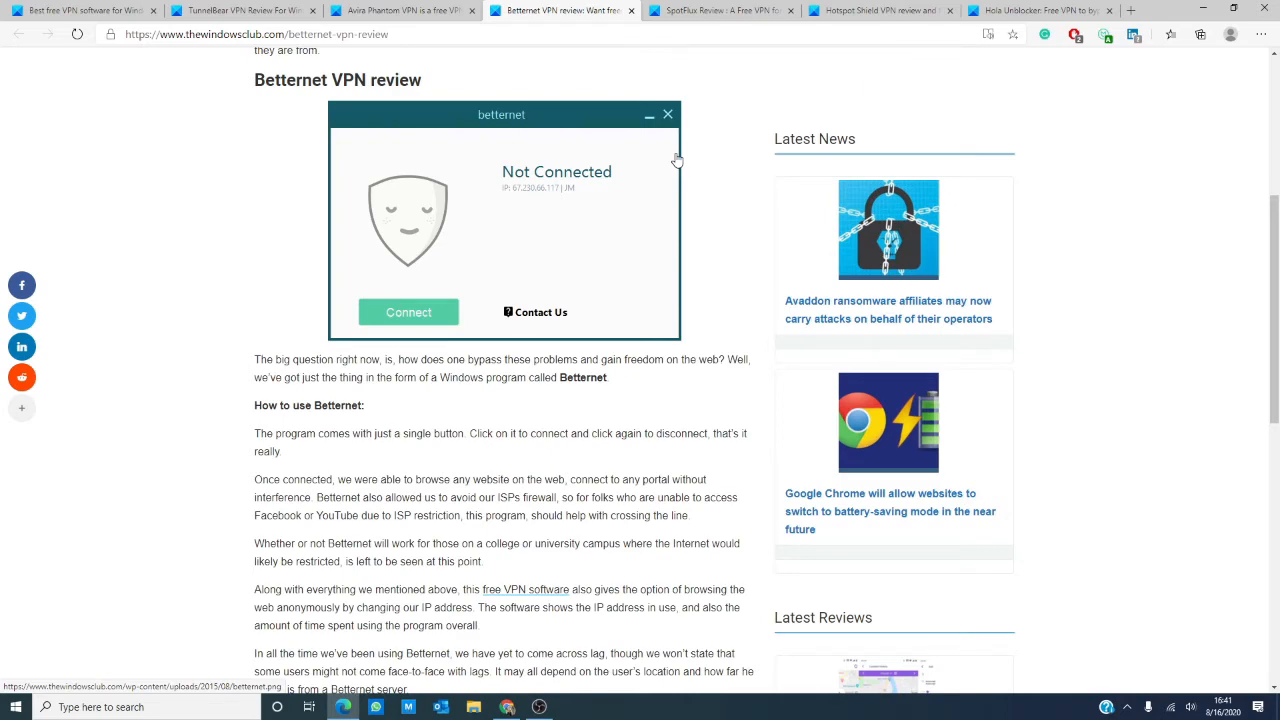
Step: Switch to the SpotFlux VPN review article
left_click(720, 12)
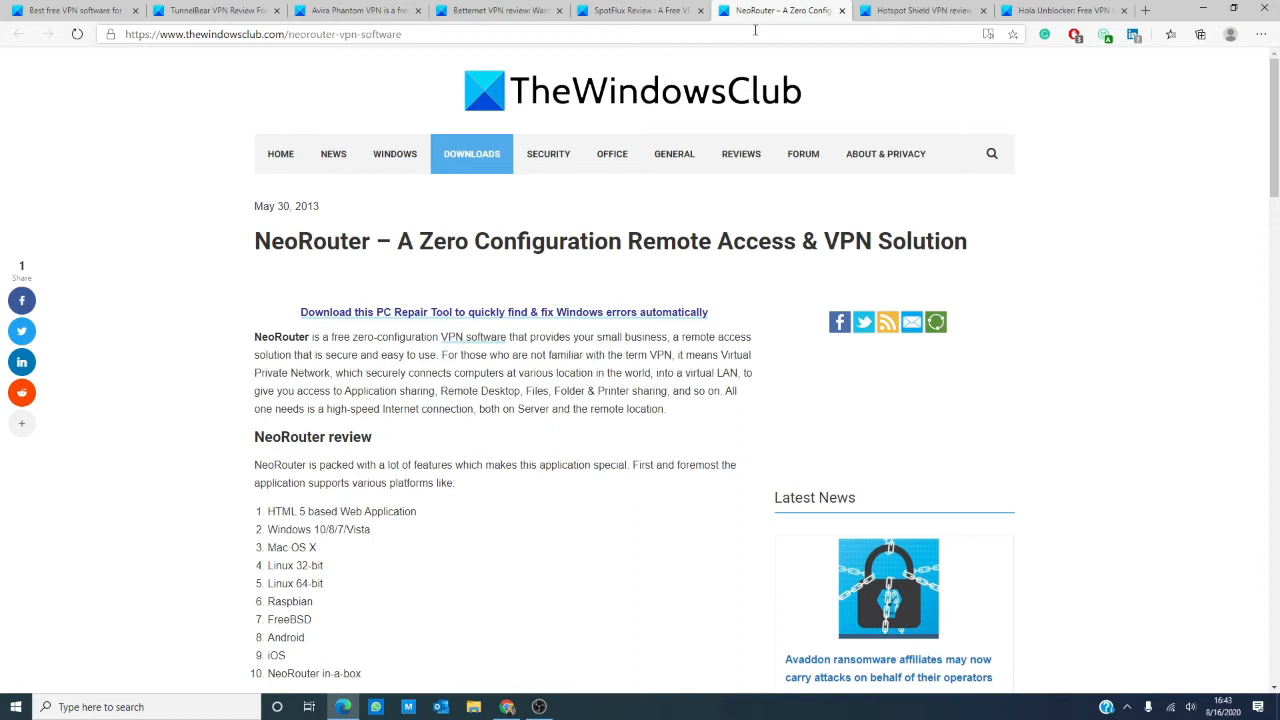
Step: Bring up the Hotspot Shield VPN review and scroll to its installation review section
left_click(920, 10)
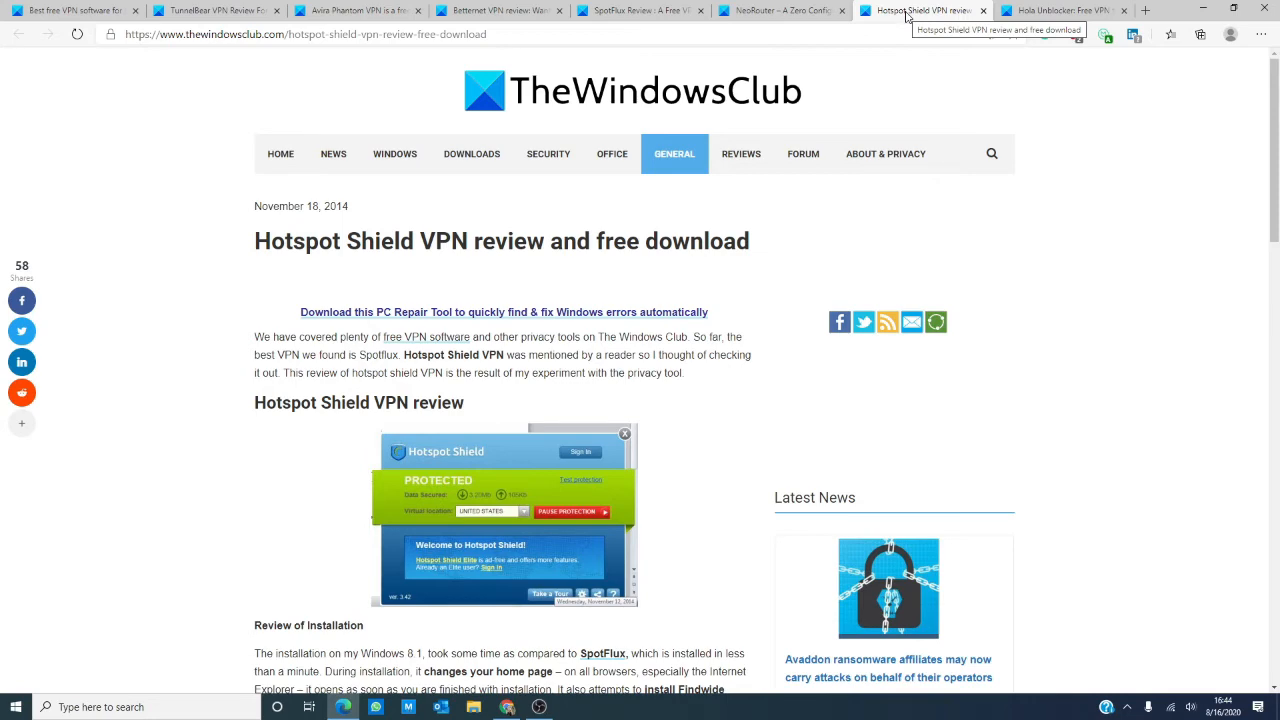
scroll("down", 3)
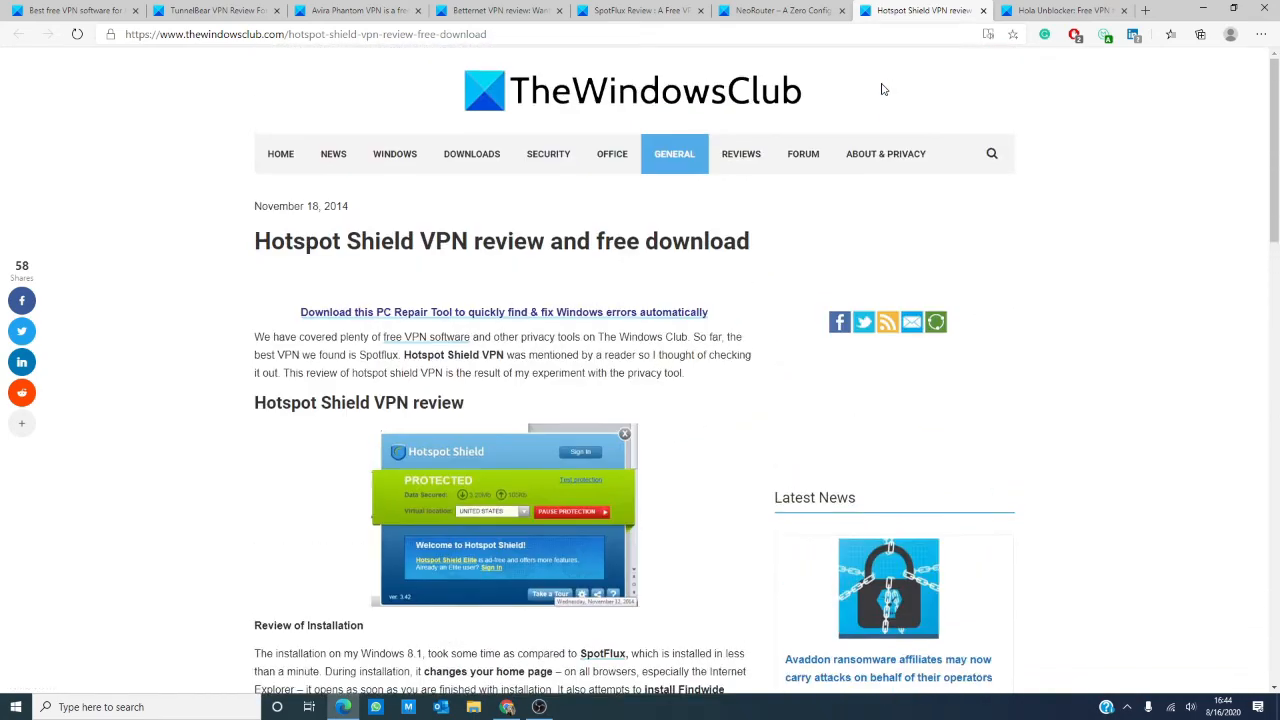
scroll("down", 3)
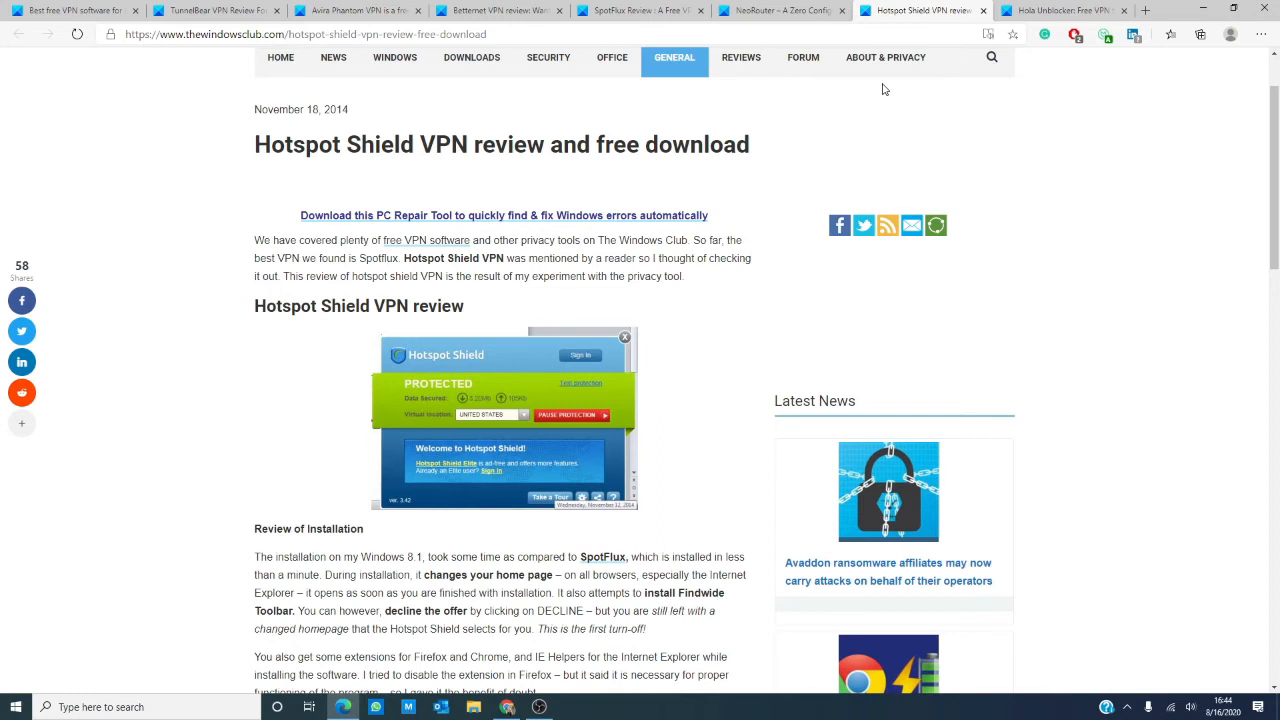
mouse_move(890, 84)
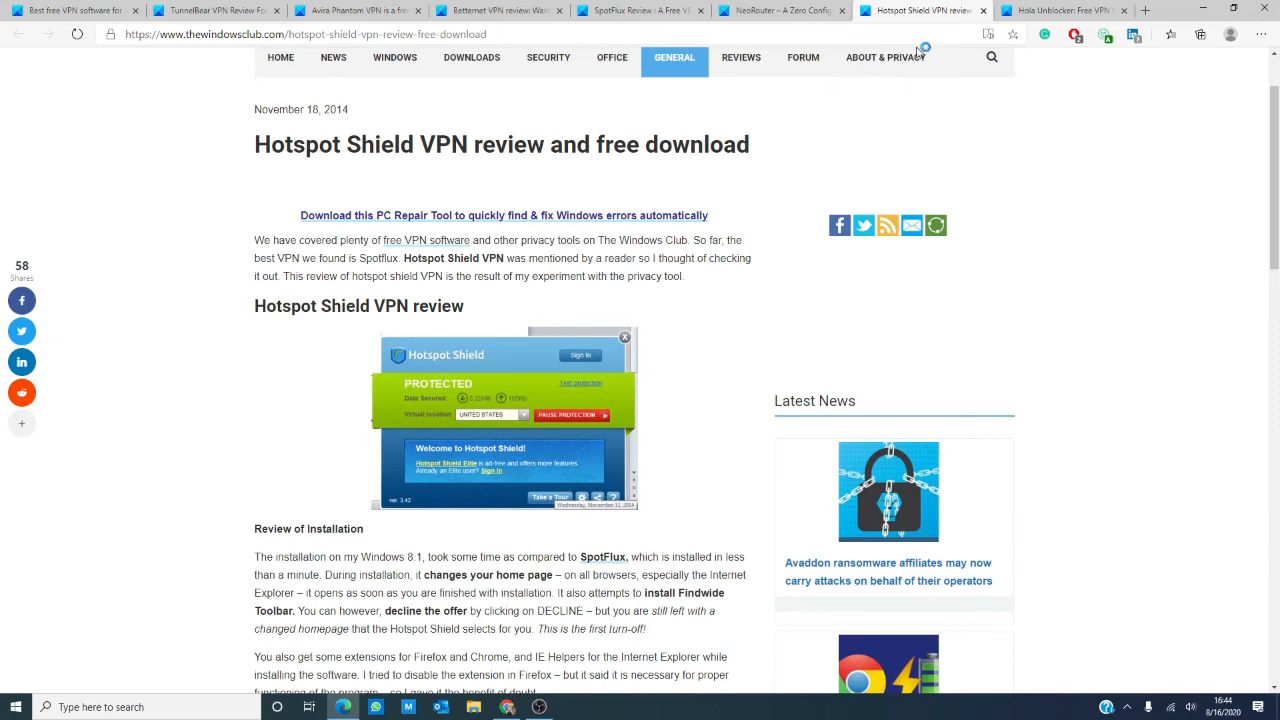
Step: Glance at the Hola free VPN article, then return to the Best free VPN software list
left_click(1060, 10)
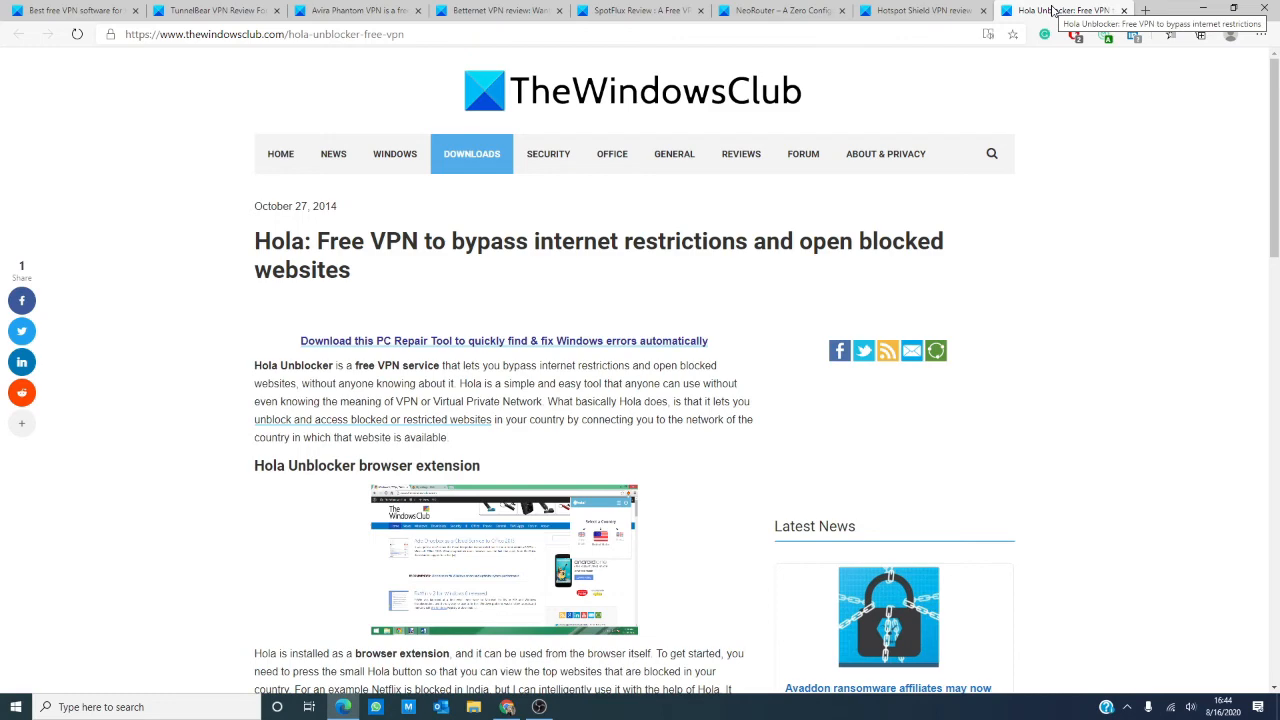
left_click(70, 10)
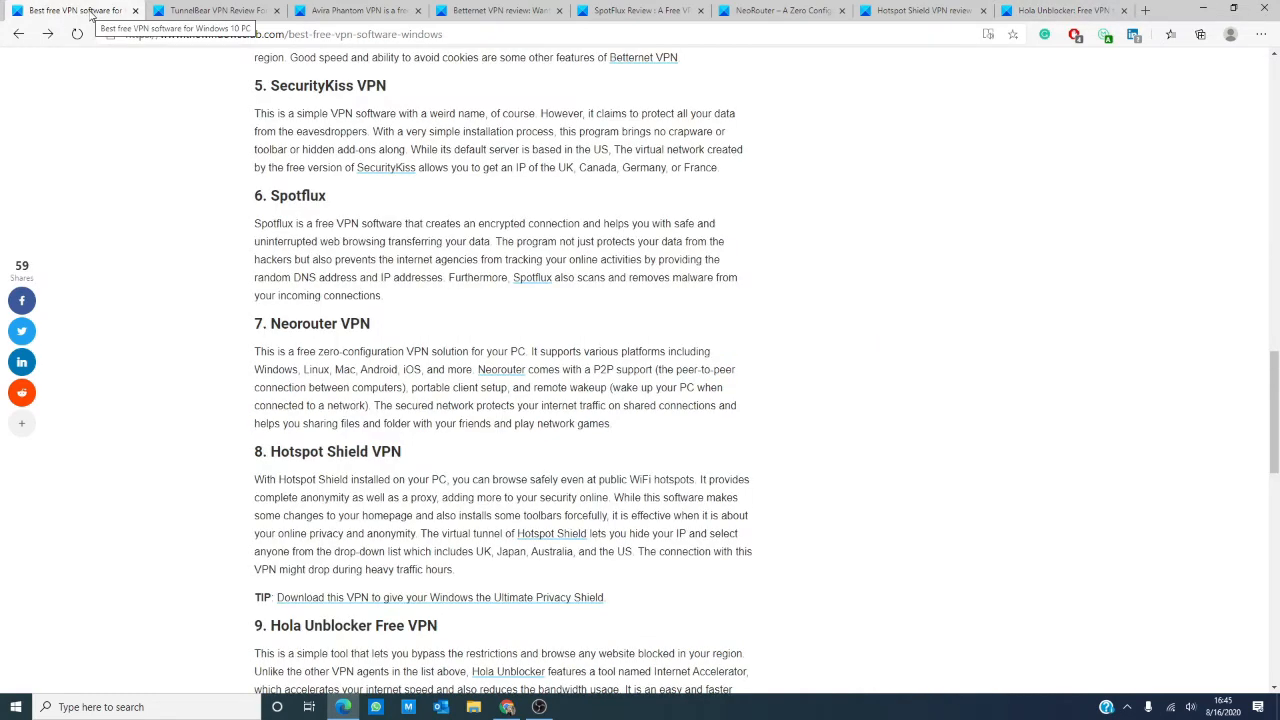